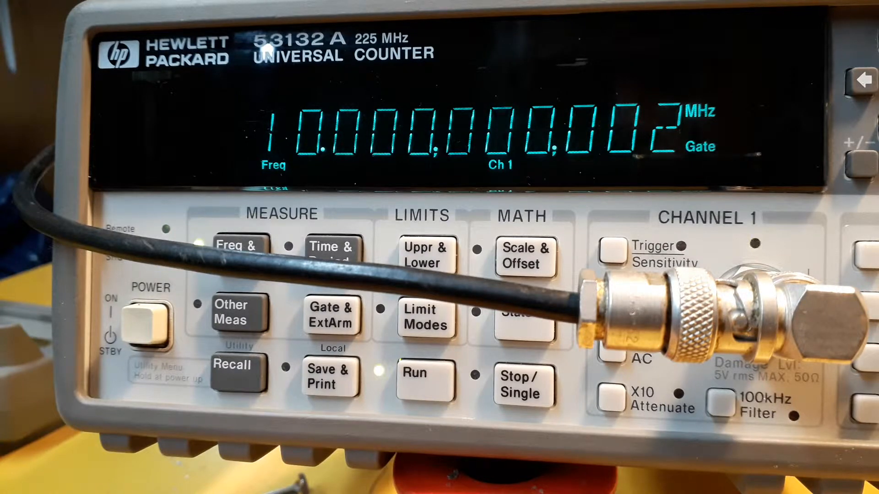
# - Leave the 10.000000002 MHz reading and bring up the RECALL 1 stored-setup prompt
pyautogui.click(234, 365)
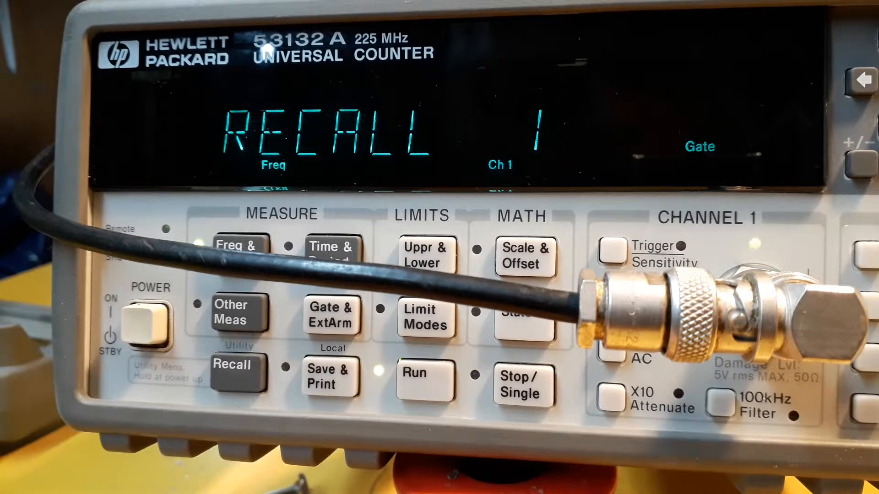